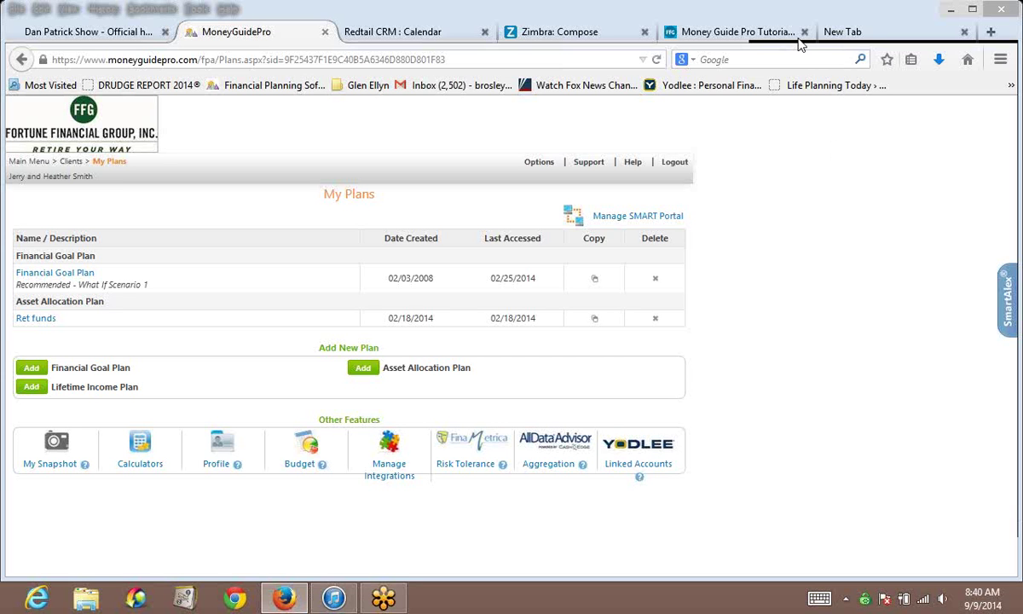
pyautogui.moveTo(727, 159)
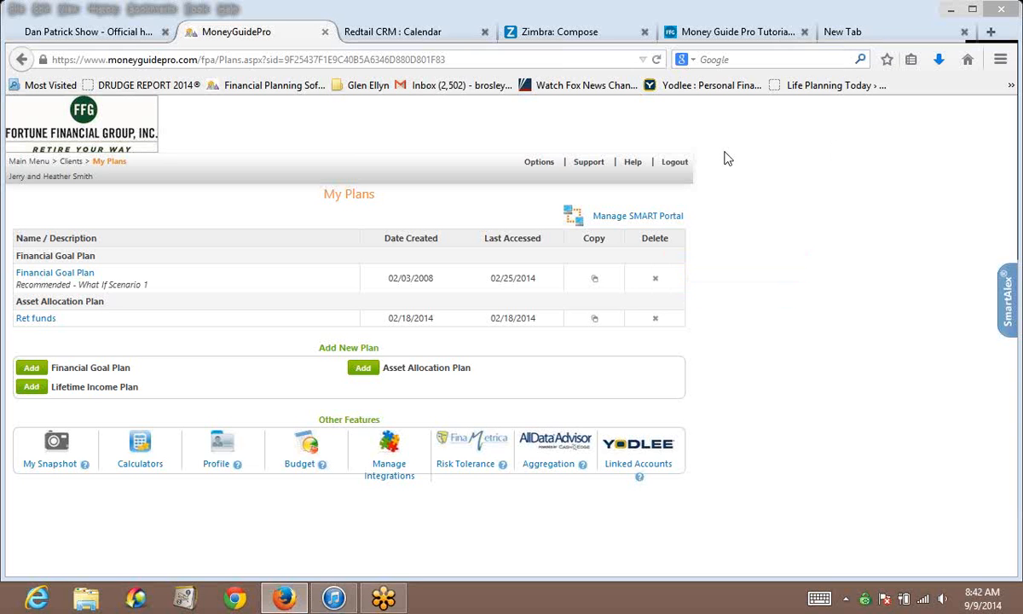
pyautogui.moveTo(509, 135)
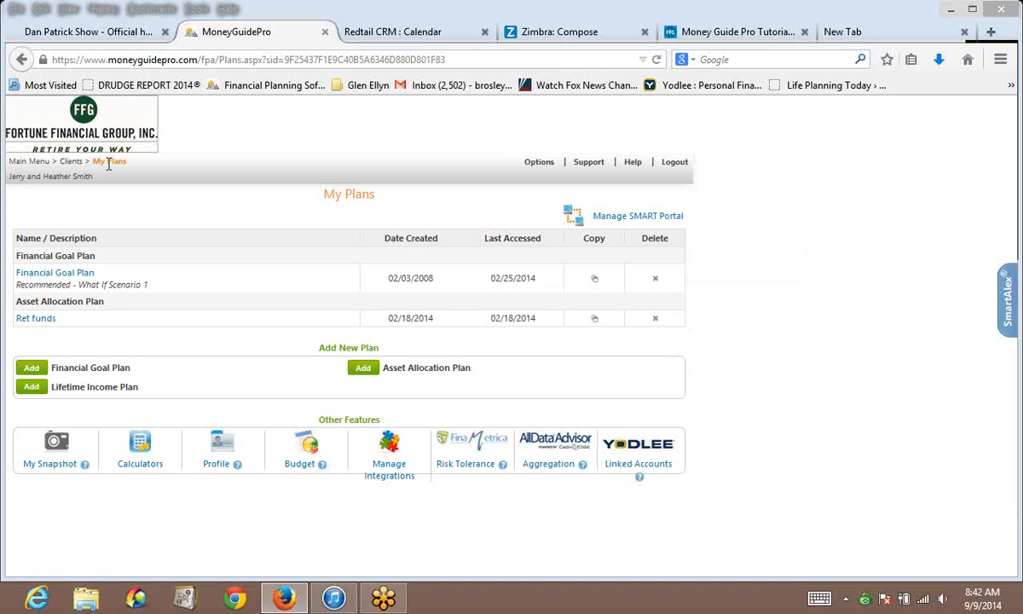
pyautogui.moveTo(638, 463)
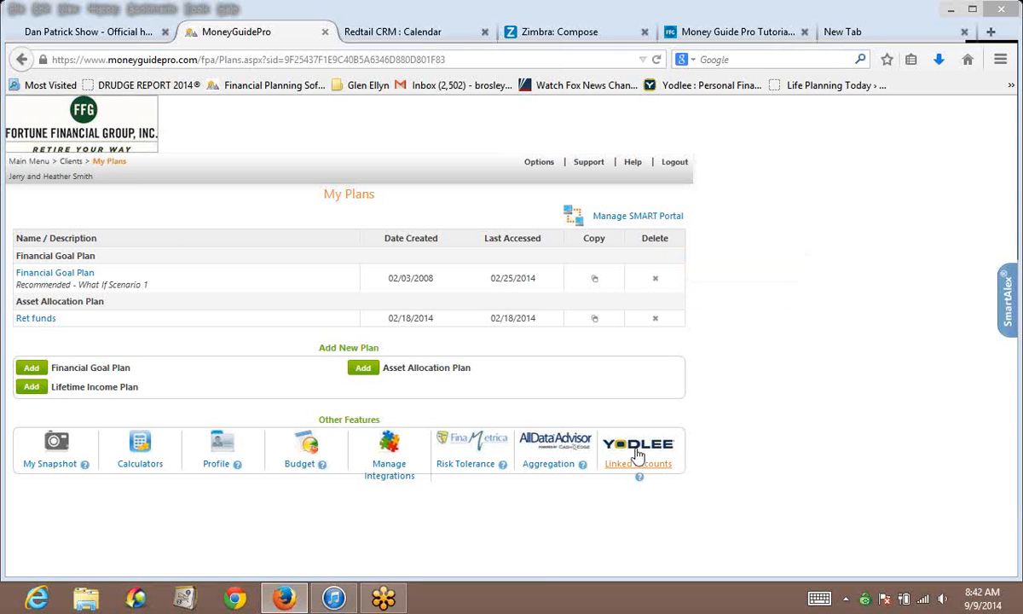
pyautogui.moveTo(638, 462)
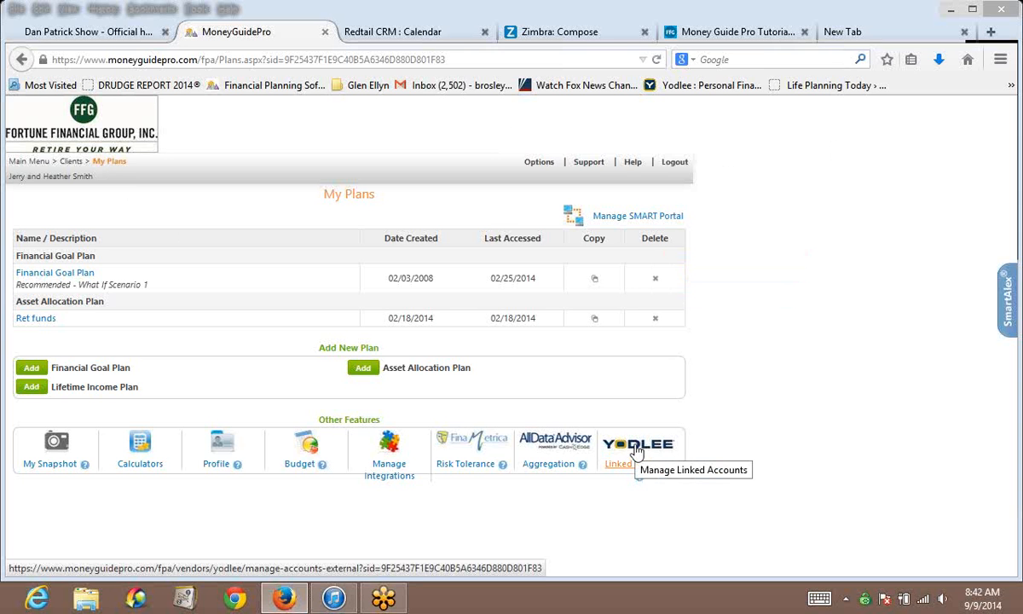
# Open Linked Accounts (Yodlee) under Other Features to view the empty Accounts panel
pyautogui.click(638, 448)
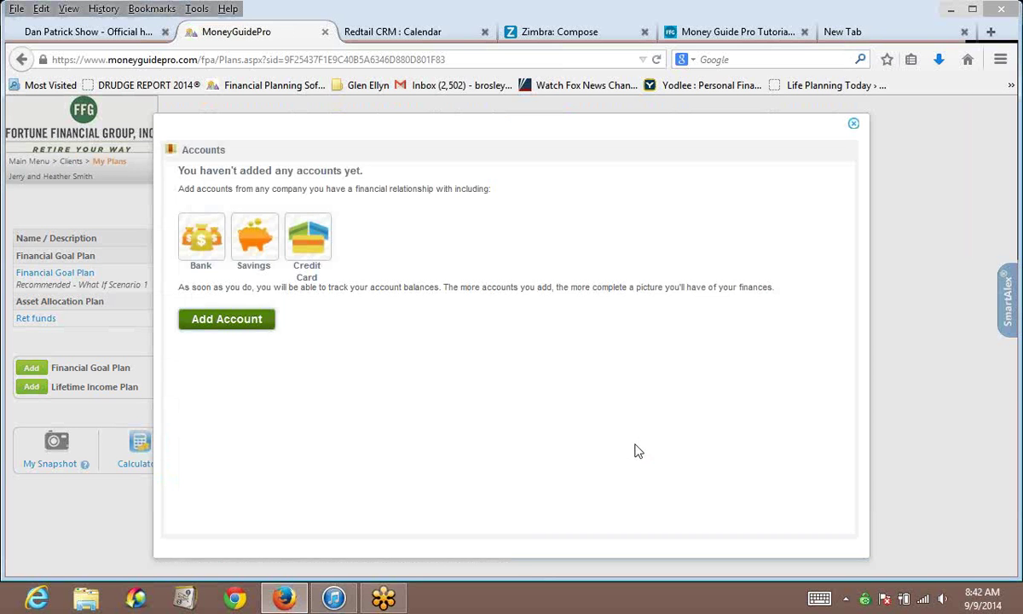
pyautogui.moveTo(226, 319)
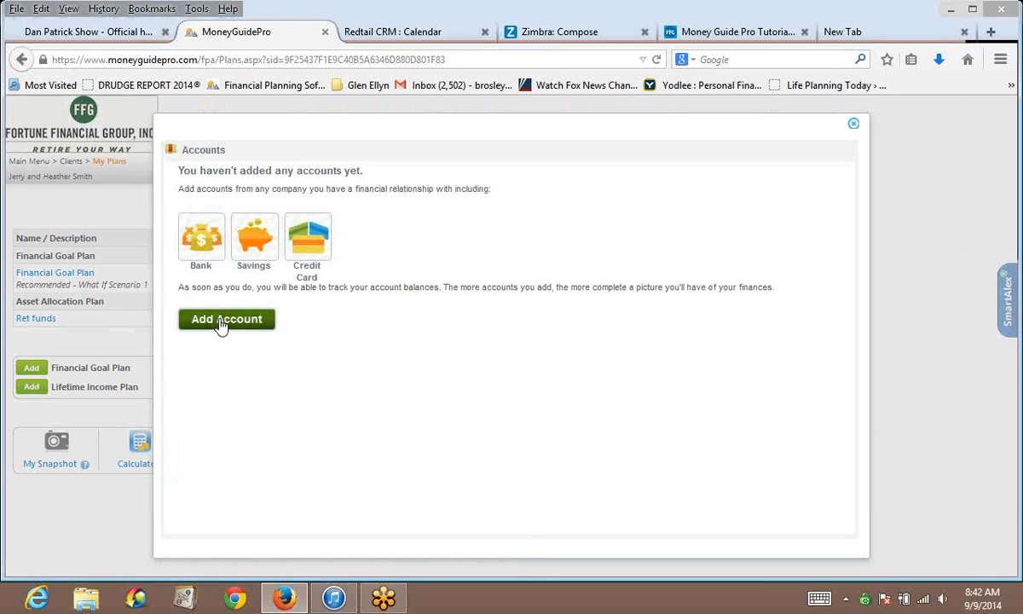
pyautogui.moveTo(226, 319)
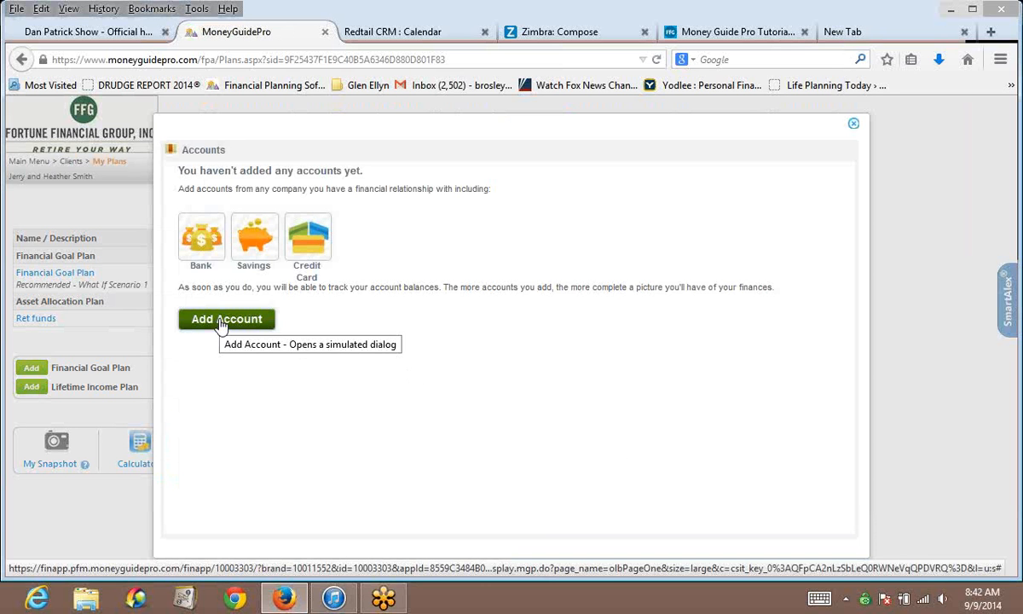
# Add a new account, searching 'hs' and selecting HSA Bank as the institution
pyautogui.click(226, 318)
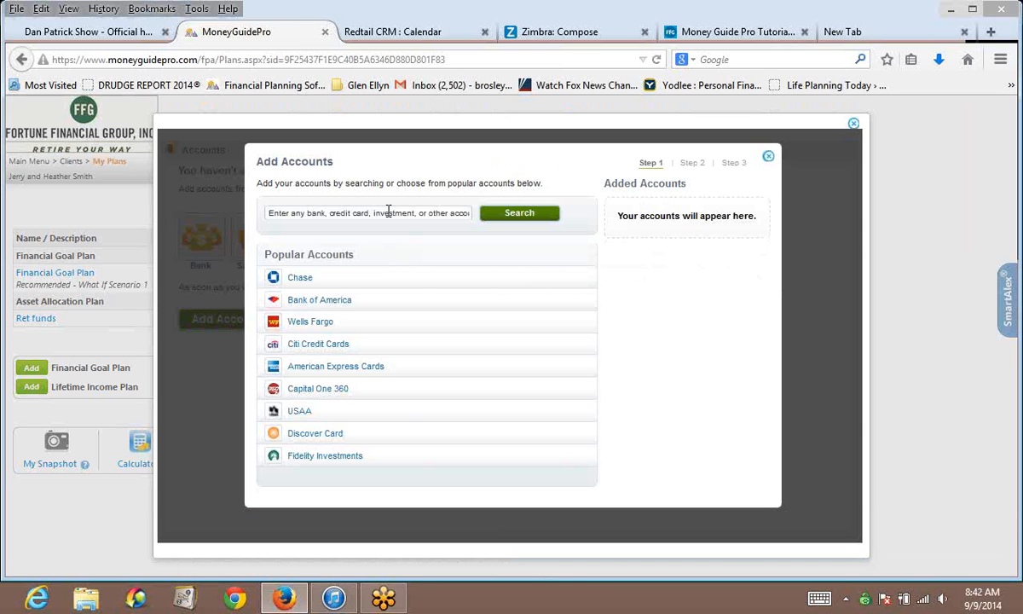
pyautogui.write('hsa')
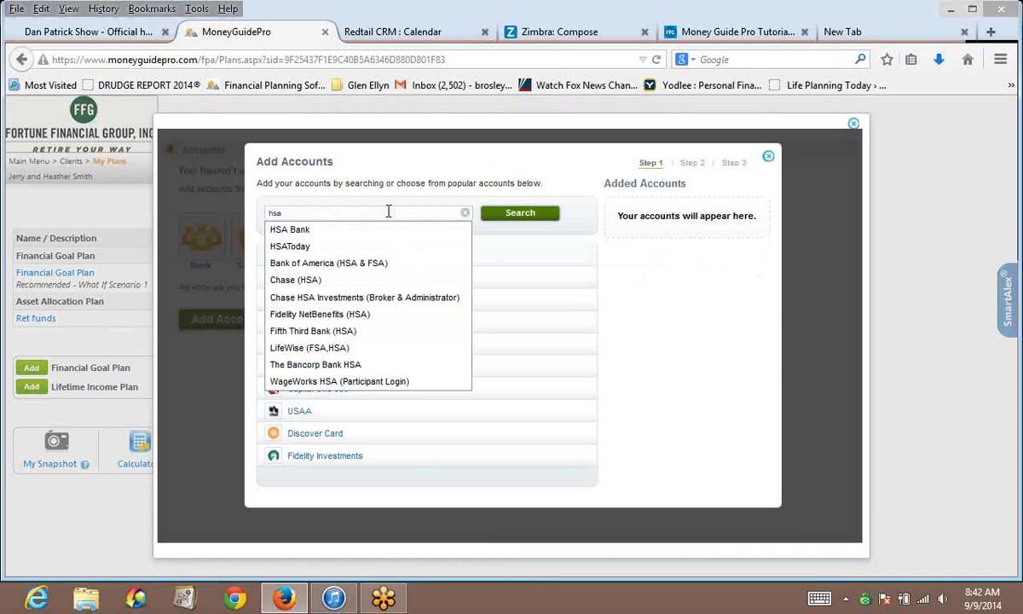
pyautogui.click(289, 228)
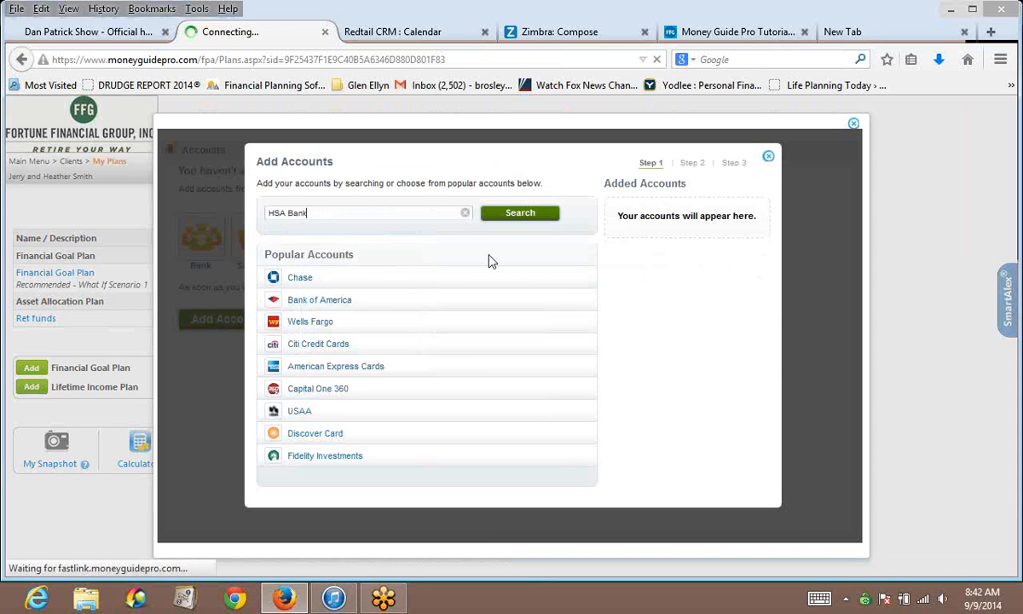
pyautogui.click(519, 212)
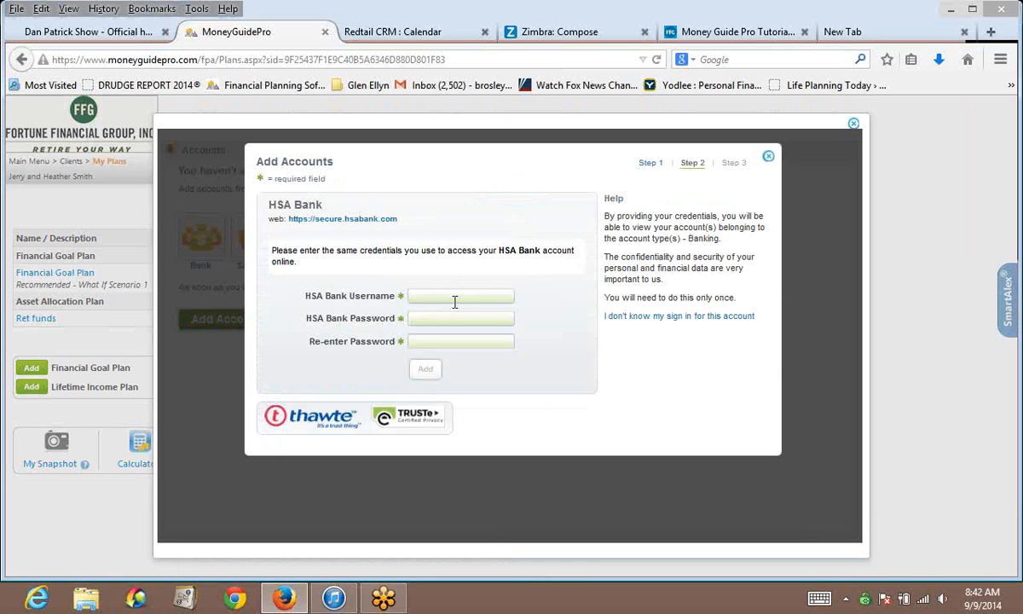
pyautogui.write('BRosle')
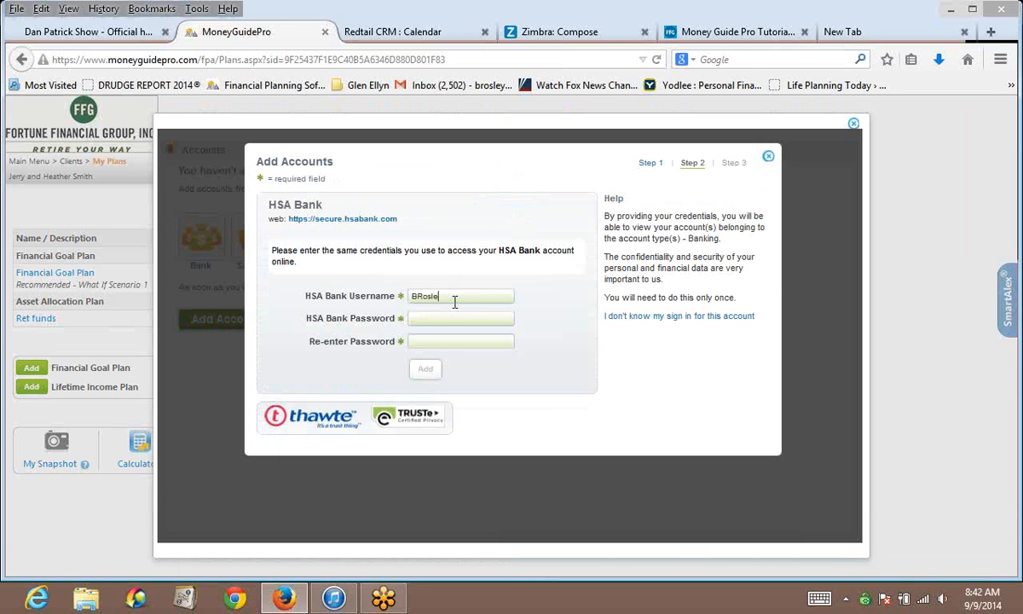
pyautogui.write('y')
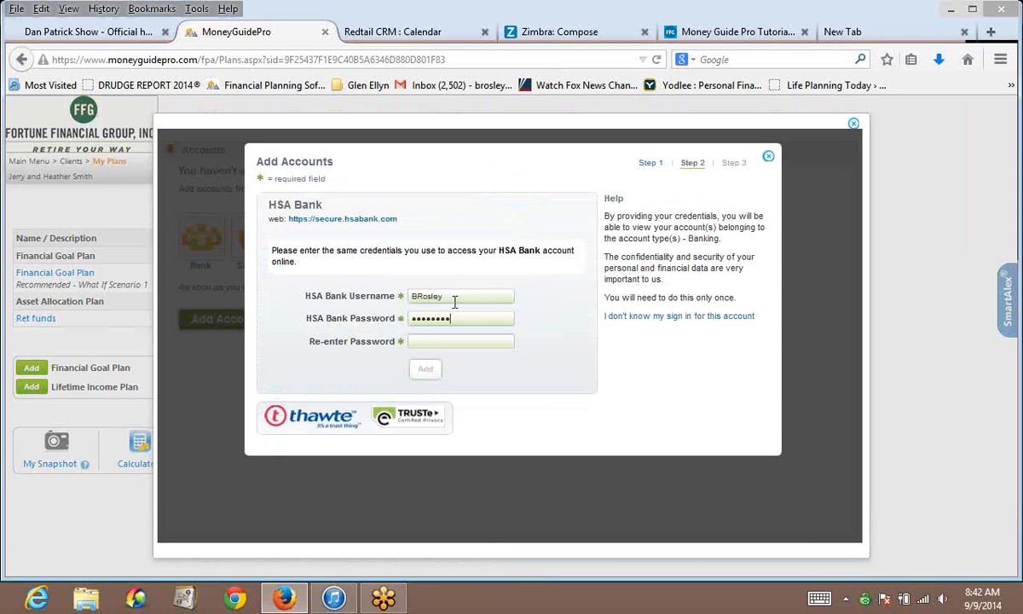
pyautogui.write('••')
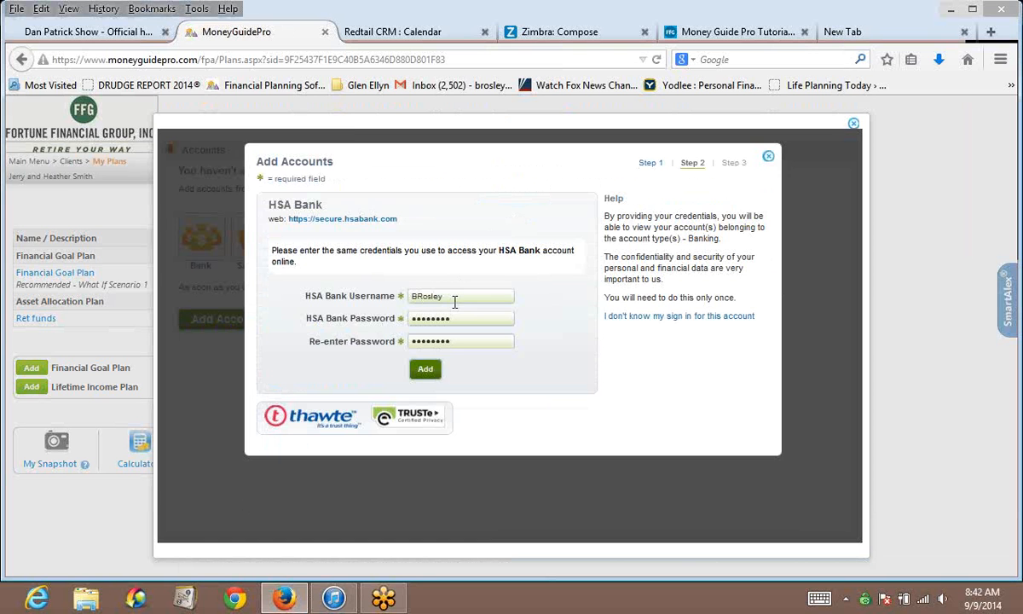
pyautogui.click(426, 368)
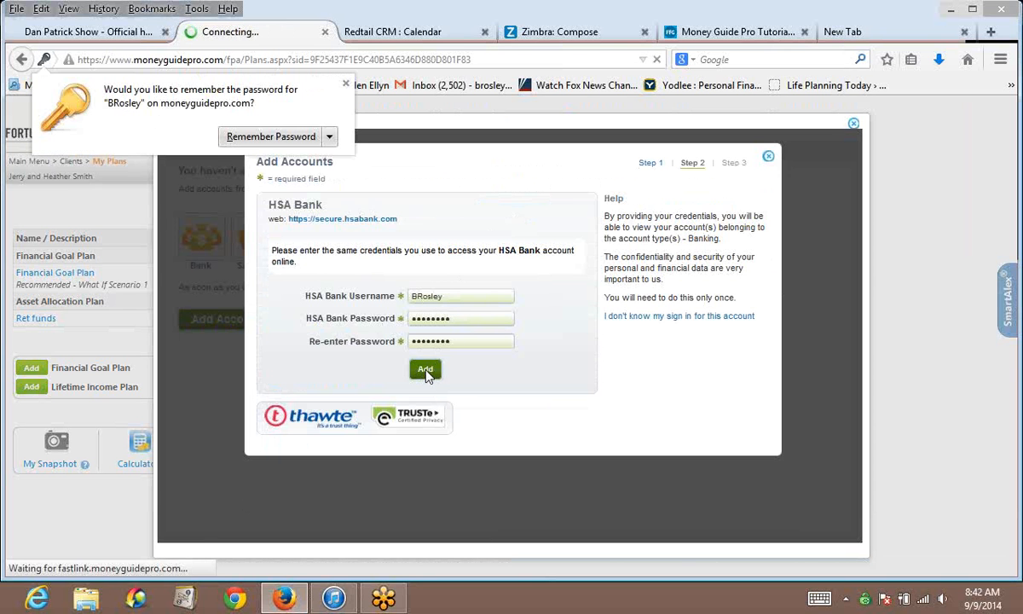
pyautogui.click(424, 369)
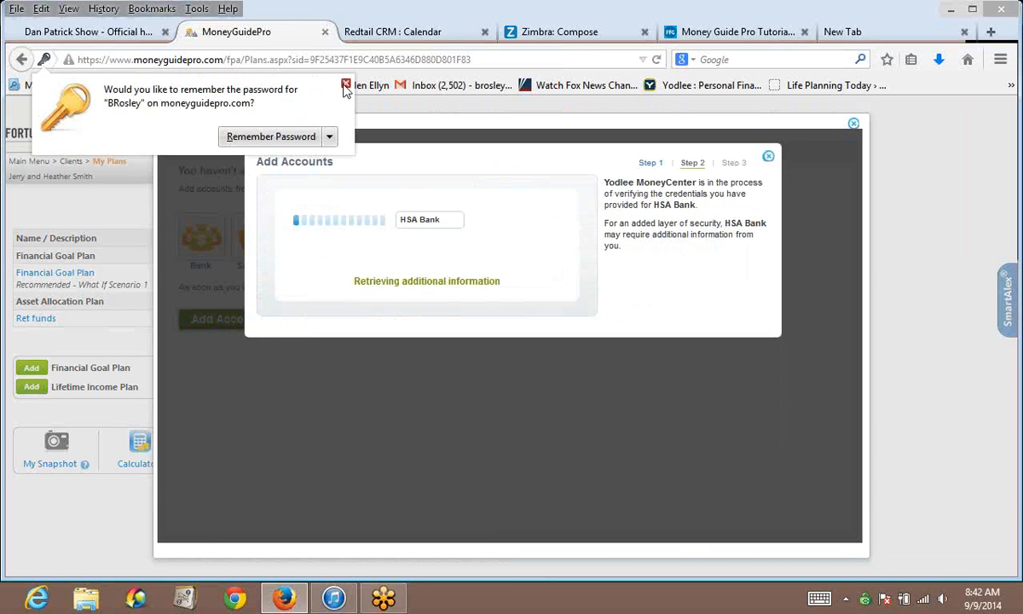
pyautogui.click(345, 85)
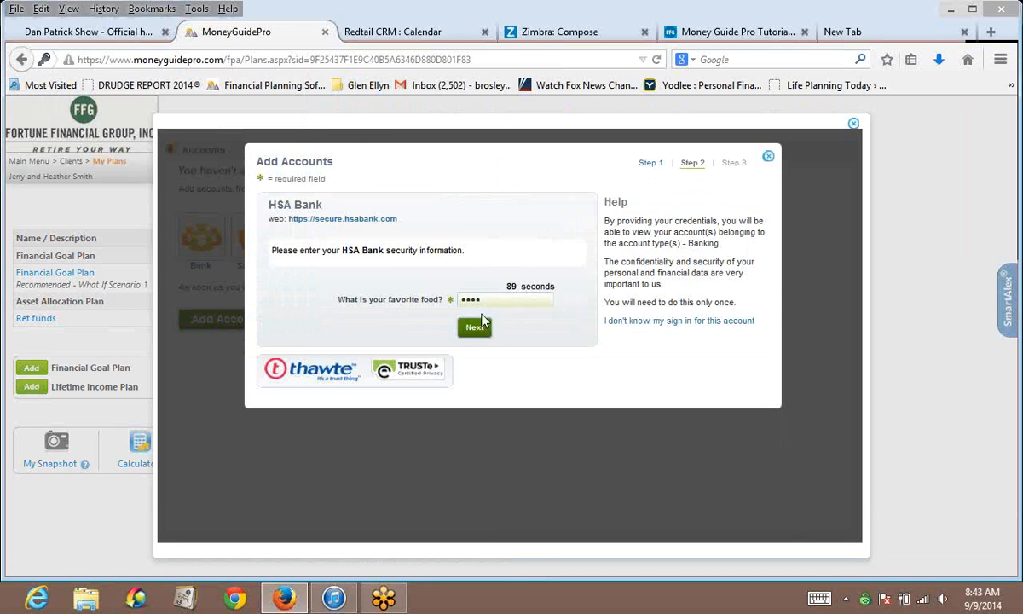
# Submit the security answer, then close Add Accounts once the $5,554.55 HSA account appears
pyautogui.click(474, 326)
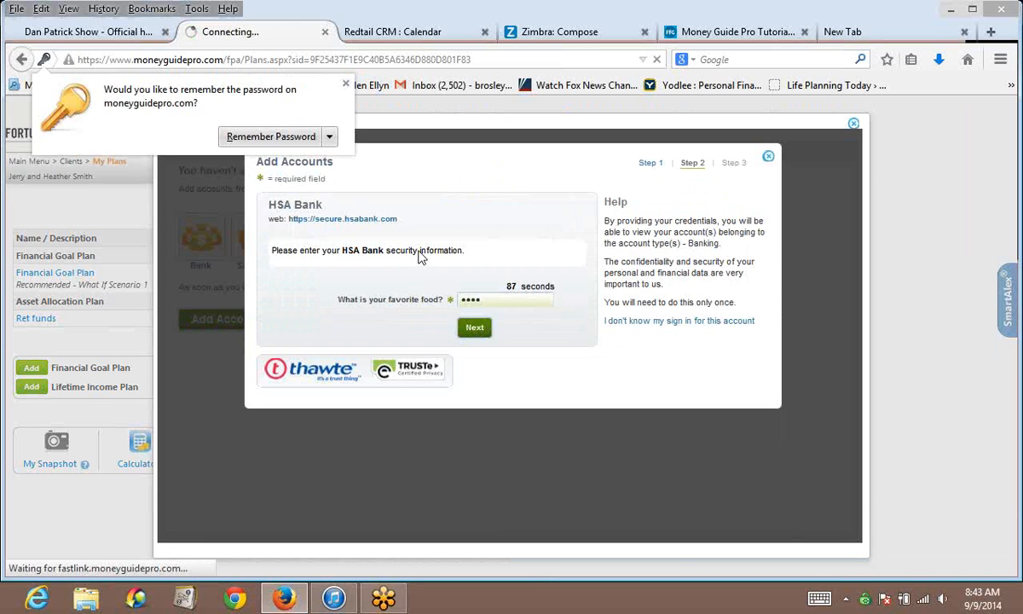
pyautogui.click(474, 327)
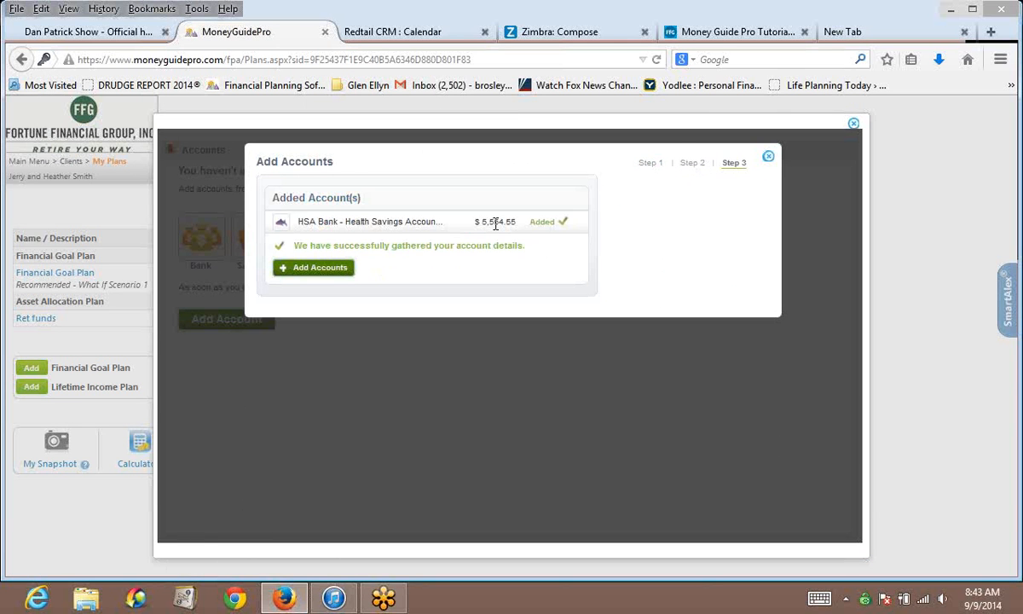
pyautogui.moveTo(797, 163)
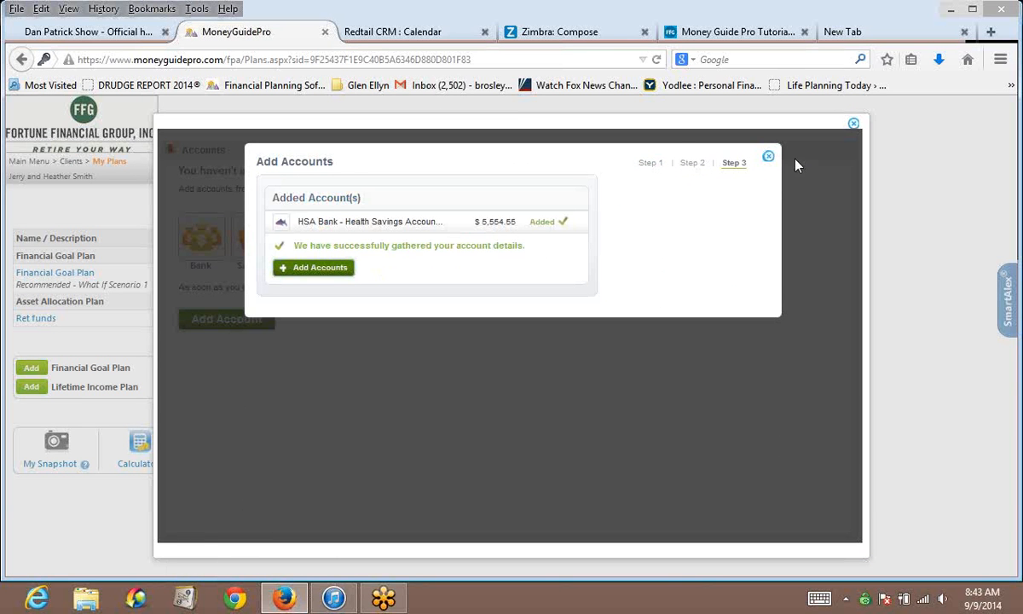
pyautogui.click(767, 156)
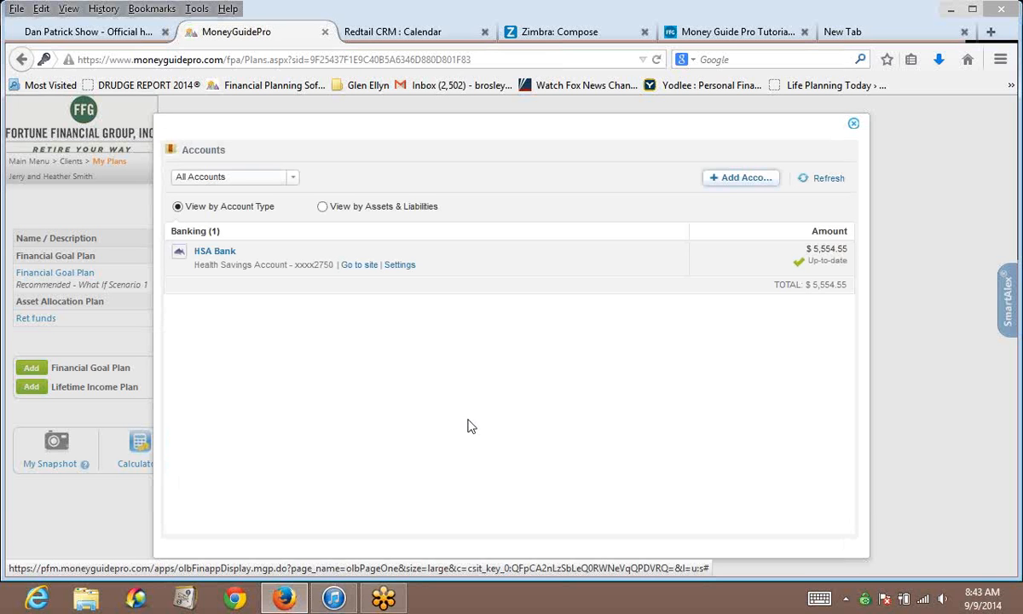
pyautogui.moveTo(831, 134)
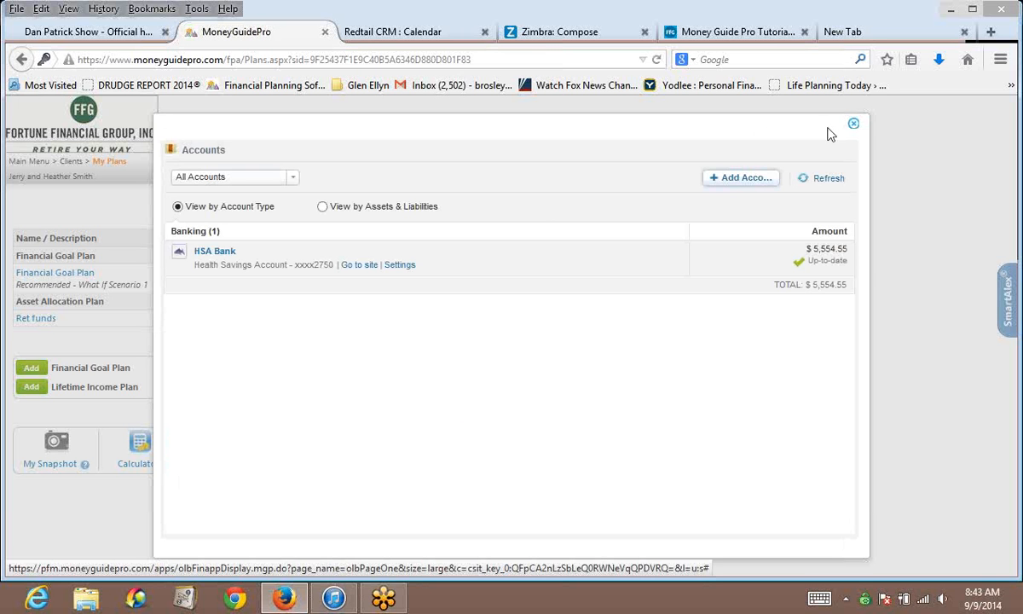